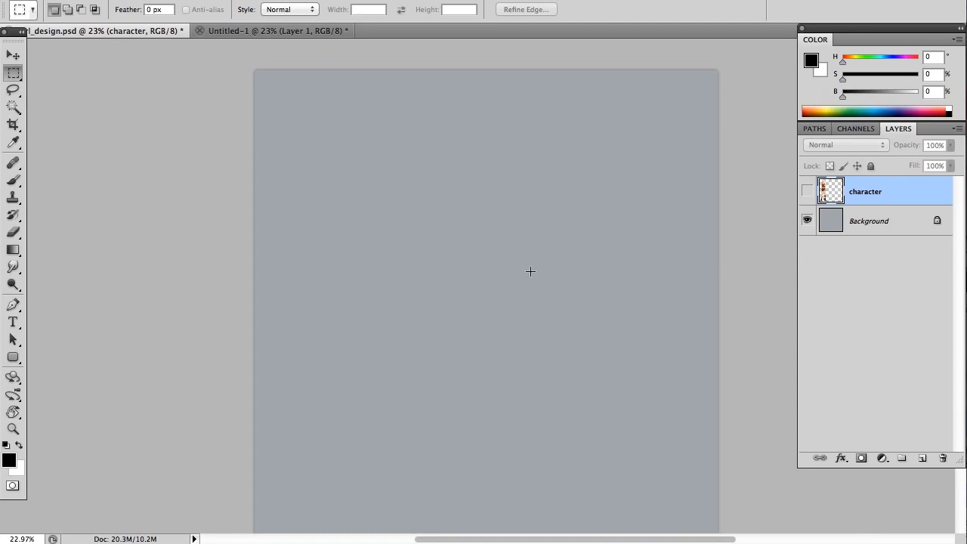
pyautogui.moveTo(573, 278)
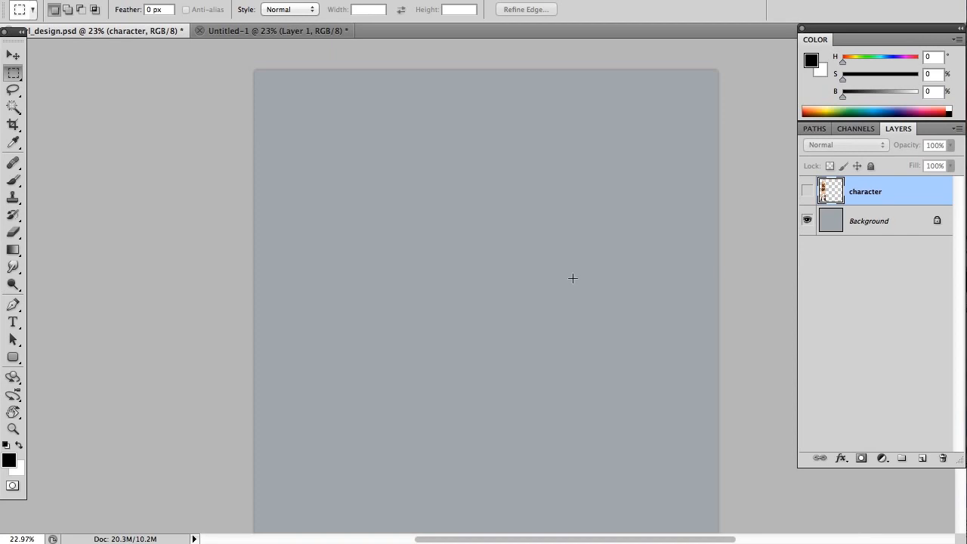
pyautogui.moveTo(549, 277)
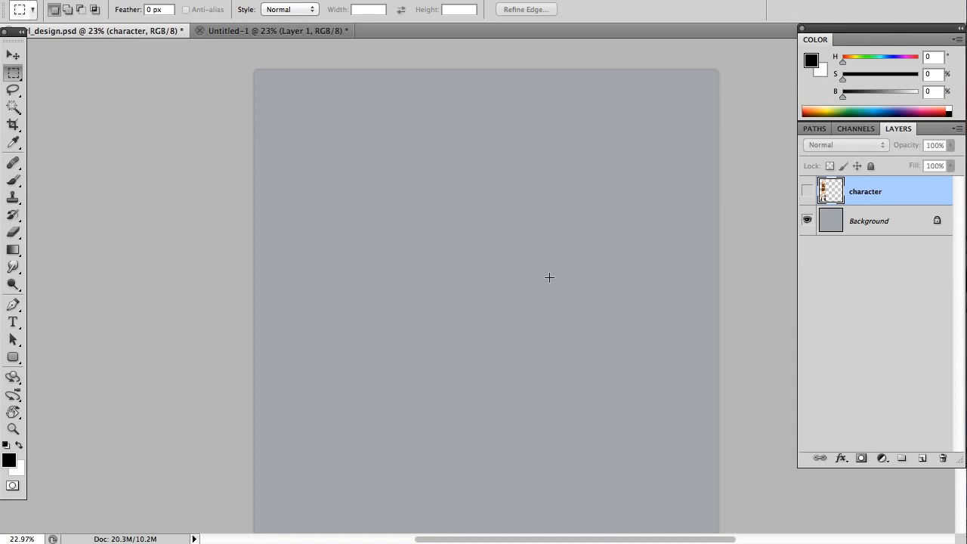
pyautogui.moveTo(577, 294)
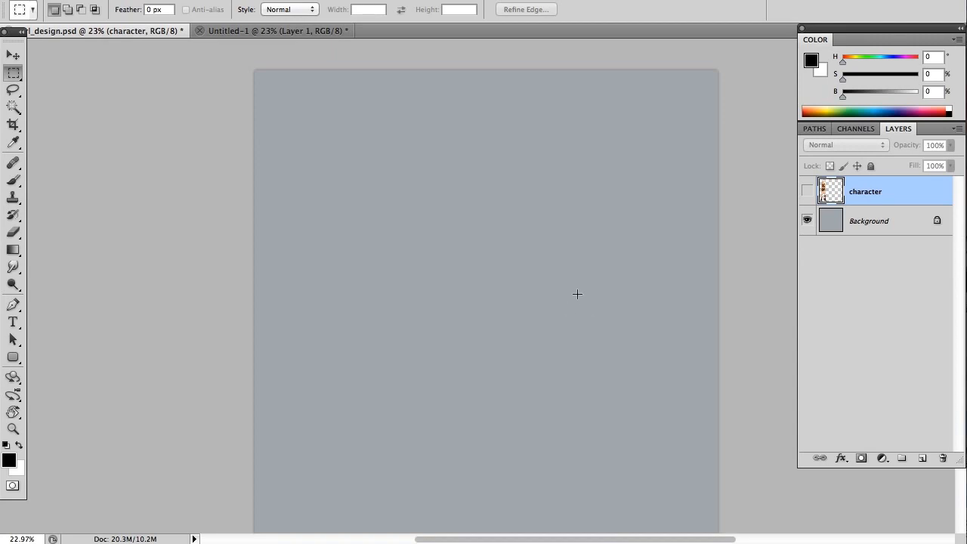
pyautogui.moveTo(663, 330)
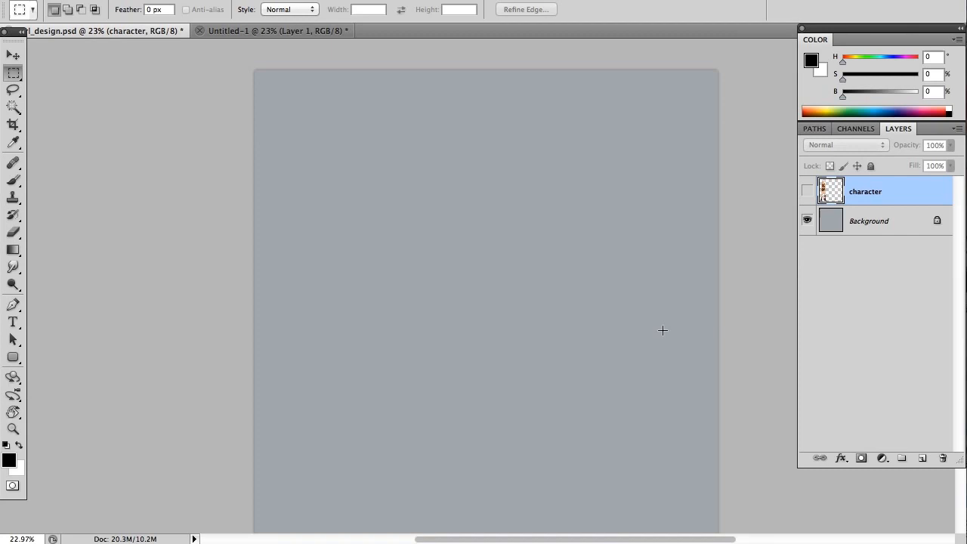
# - Turn on the character layer's visibility to show the colored feral girl design
pyautogui.click(806, 190)
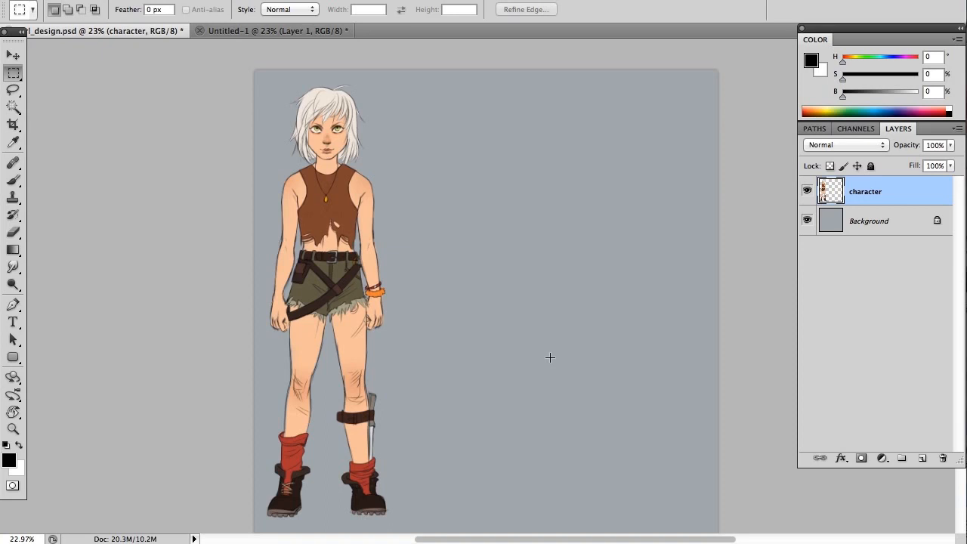
pyautogui.moveTo(551, 336)
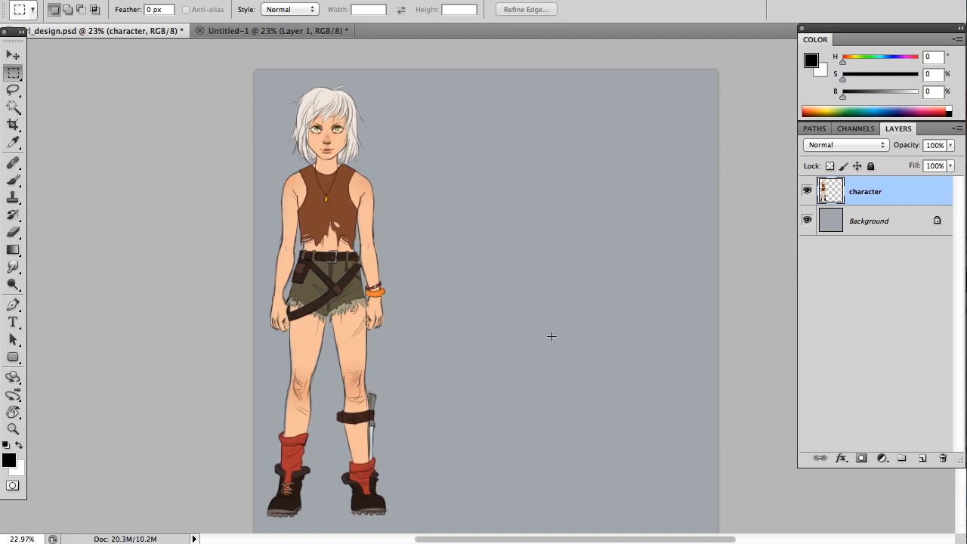
pyautogui.moveTo(554, 322)
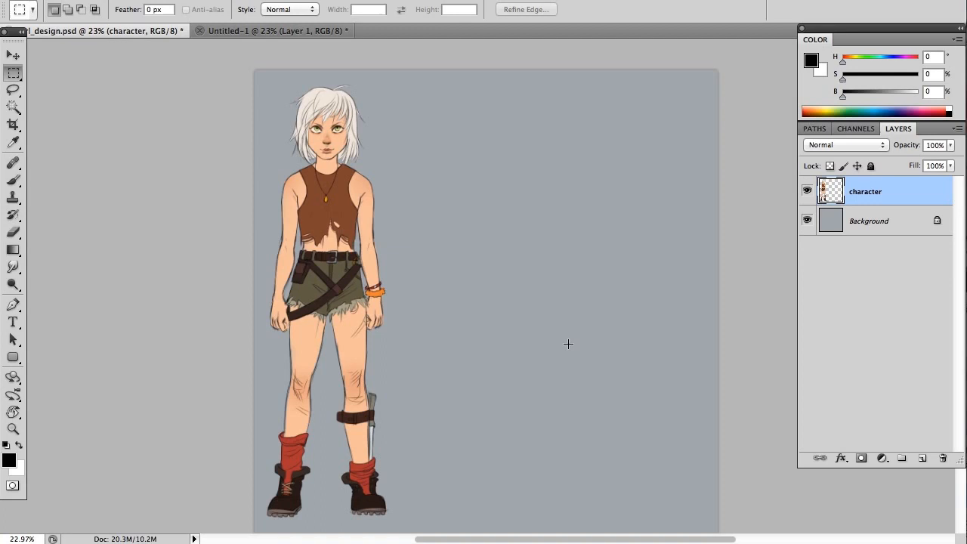
pyautogui.moveTo(545, 358)
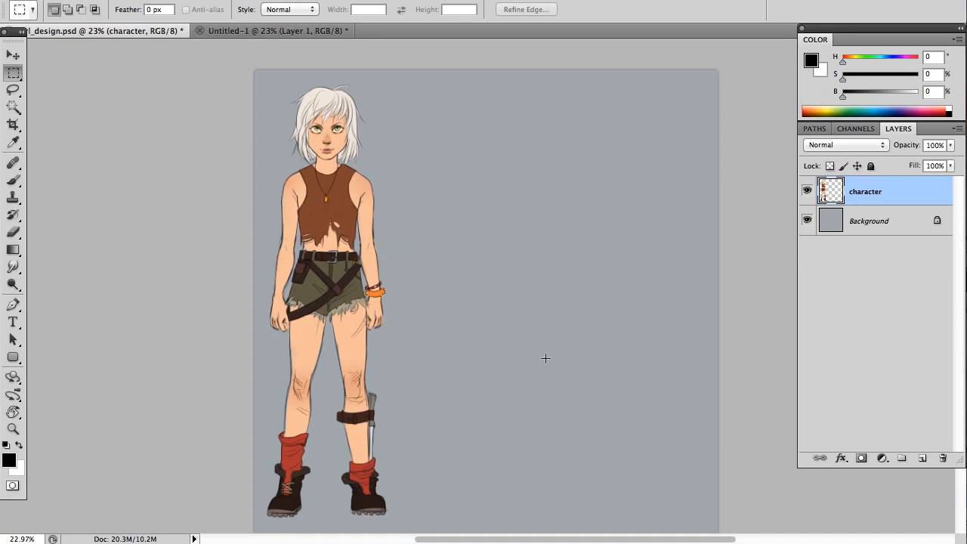
pyautogui.moveTo(545, 360)
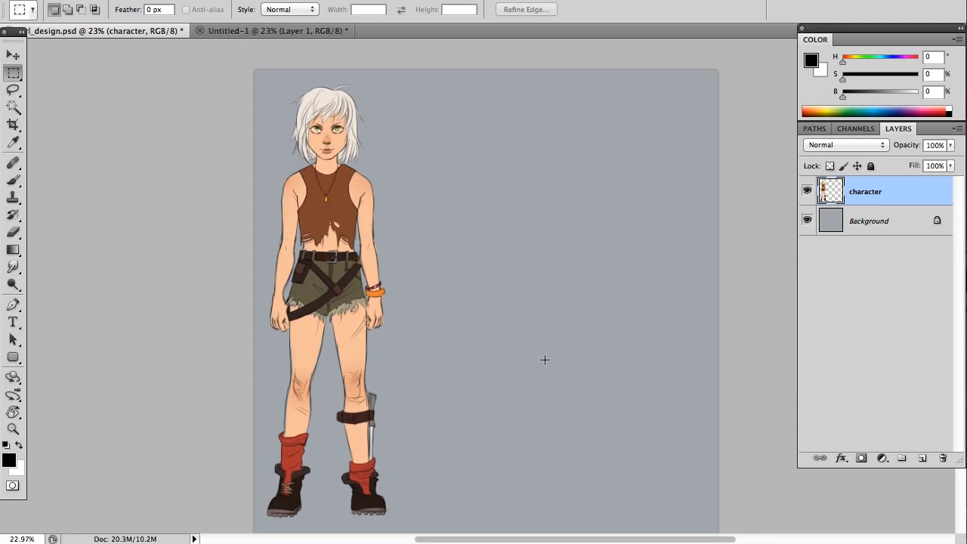
pyautogui.moveTo(553, 297)
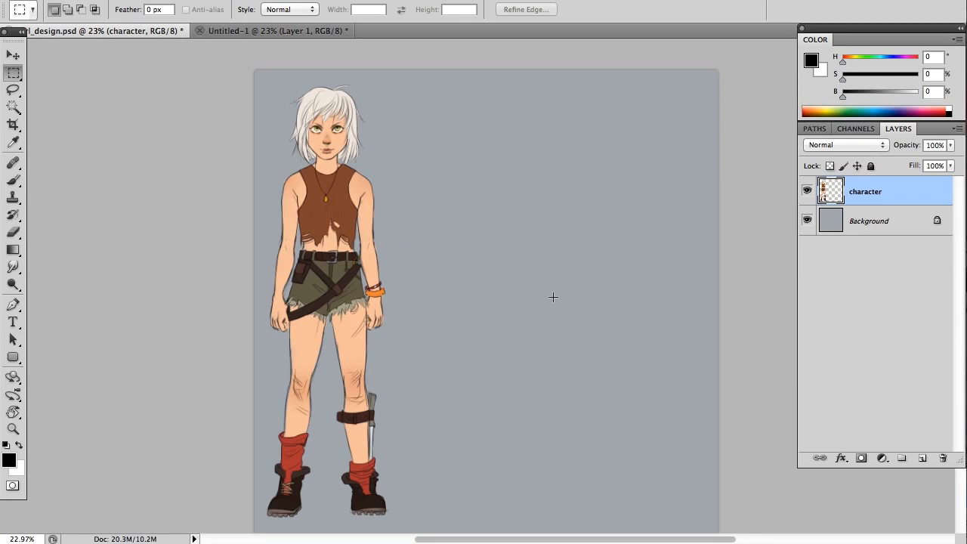
pyautogui.moveTo(521, 341)
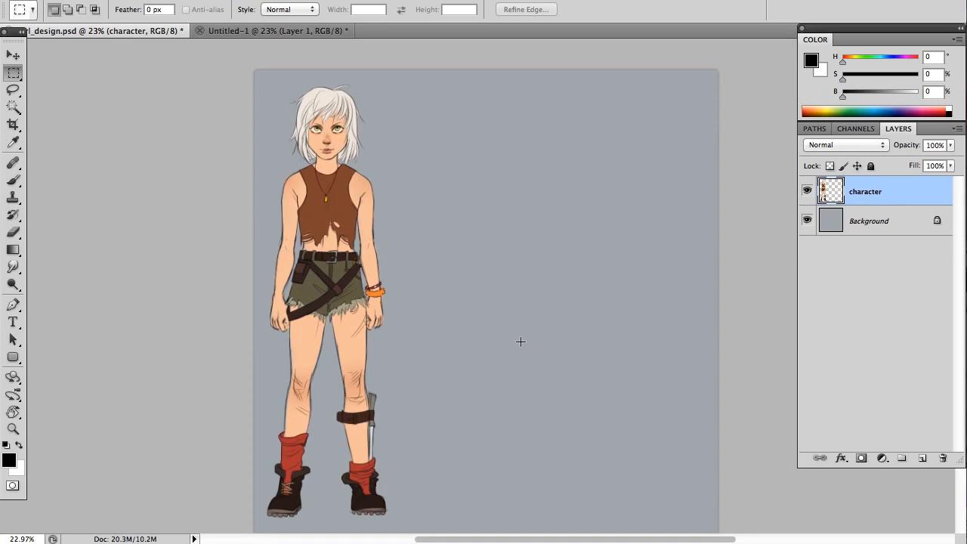
pyautogui.moveTo(520, 369)
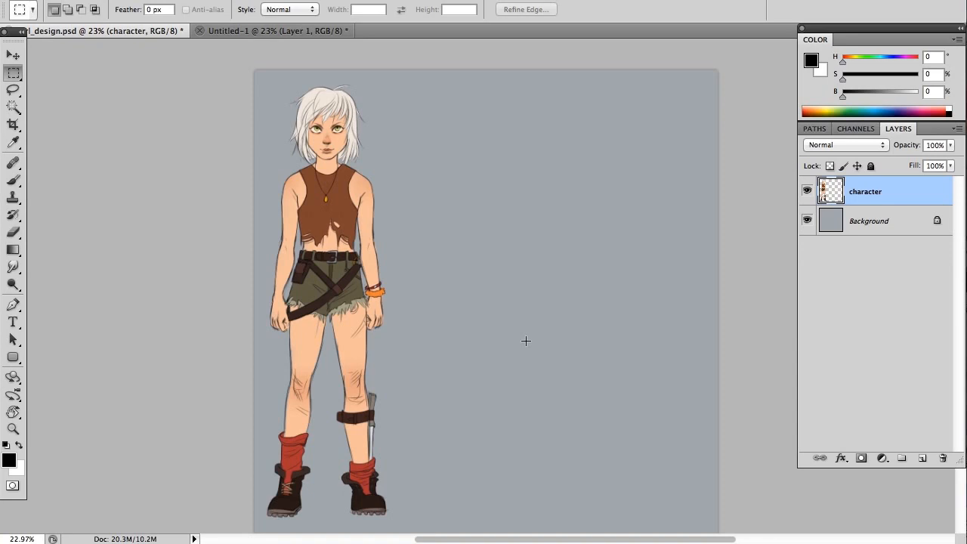
pyautogui.moveTo(537, 273)
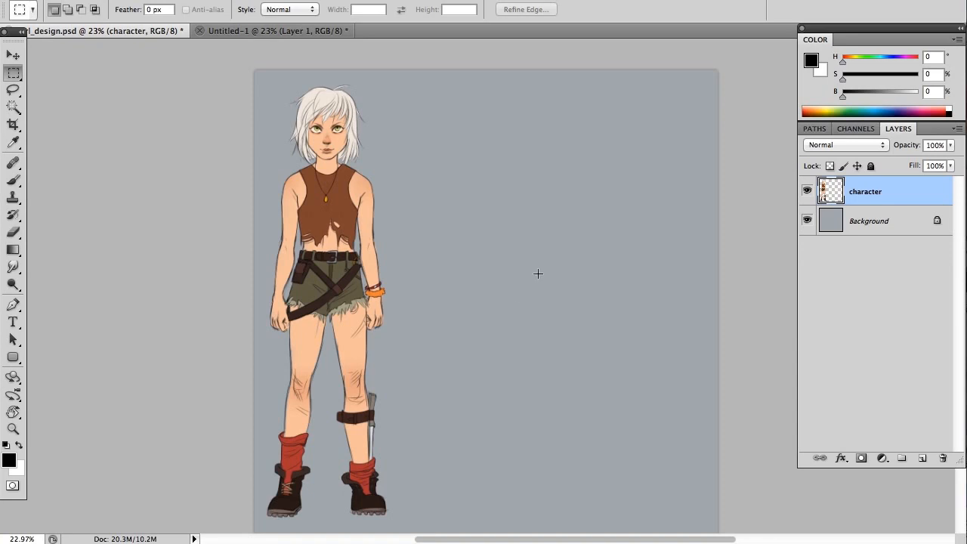
pyautogui.moveTo(535, 276)
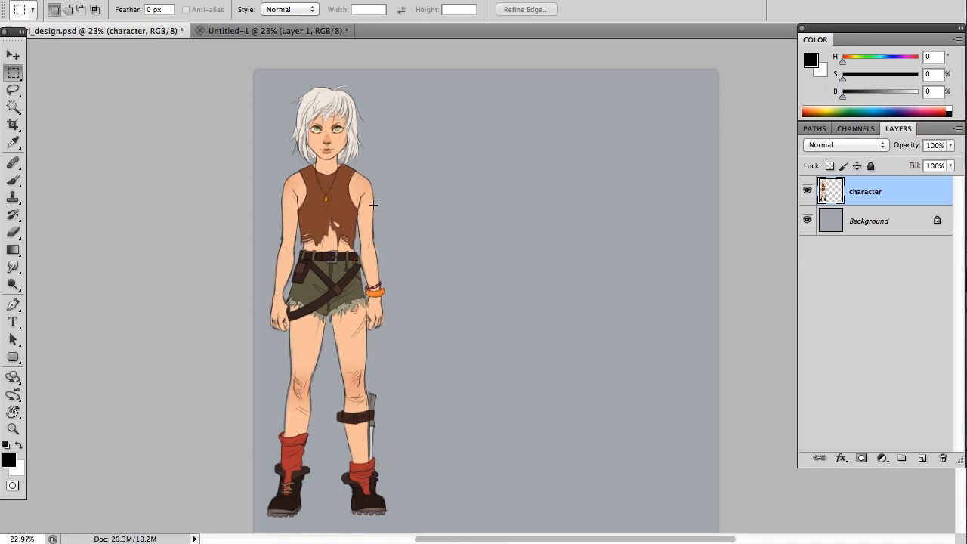
pyautogui.moveTo(473, 298)
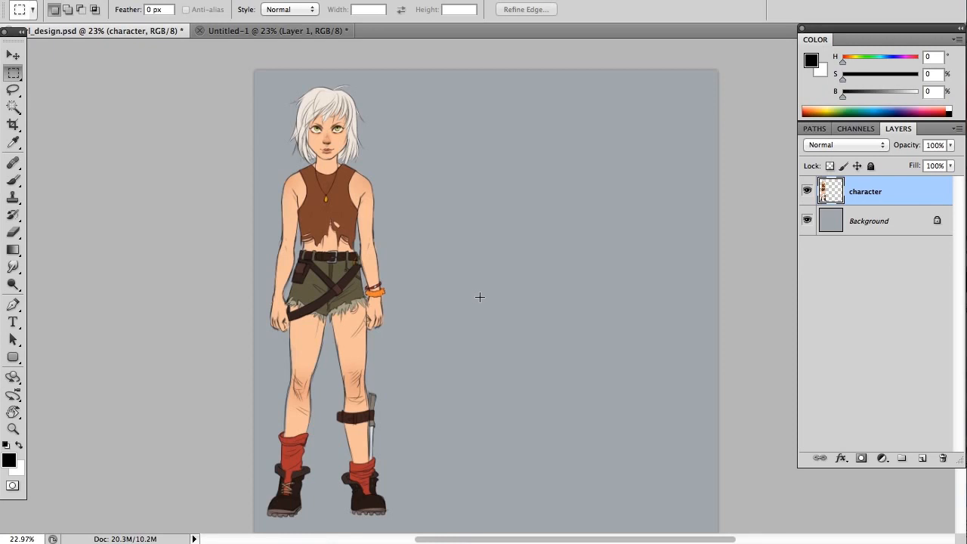
pyautogui.moveTo(478, 295)
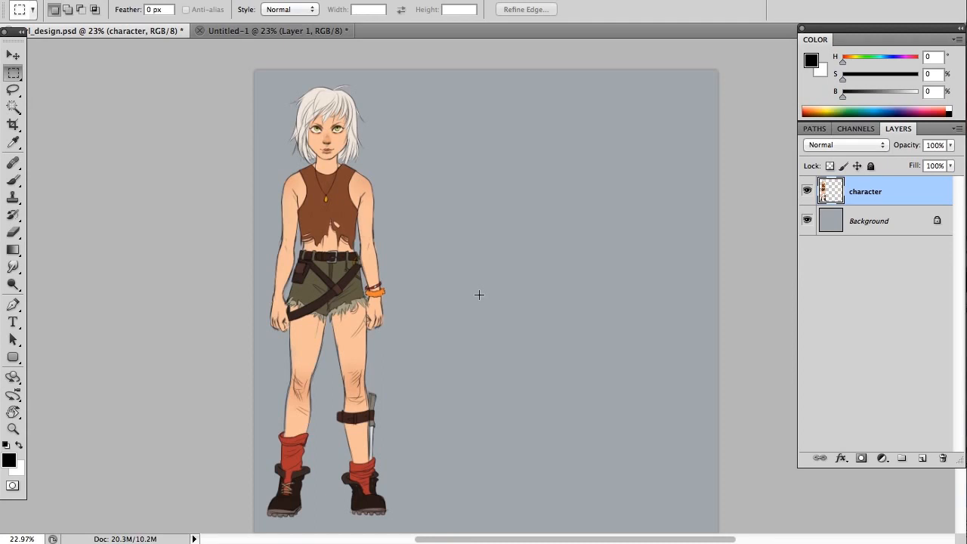
pyautogui.moveTo(475, 293)
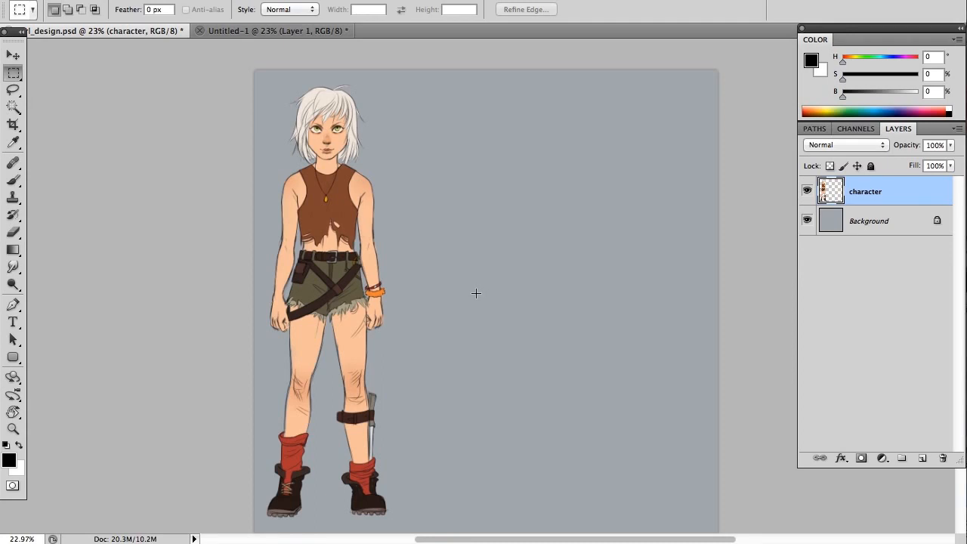
pyautogui.moveTo(562, 291)
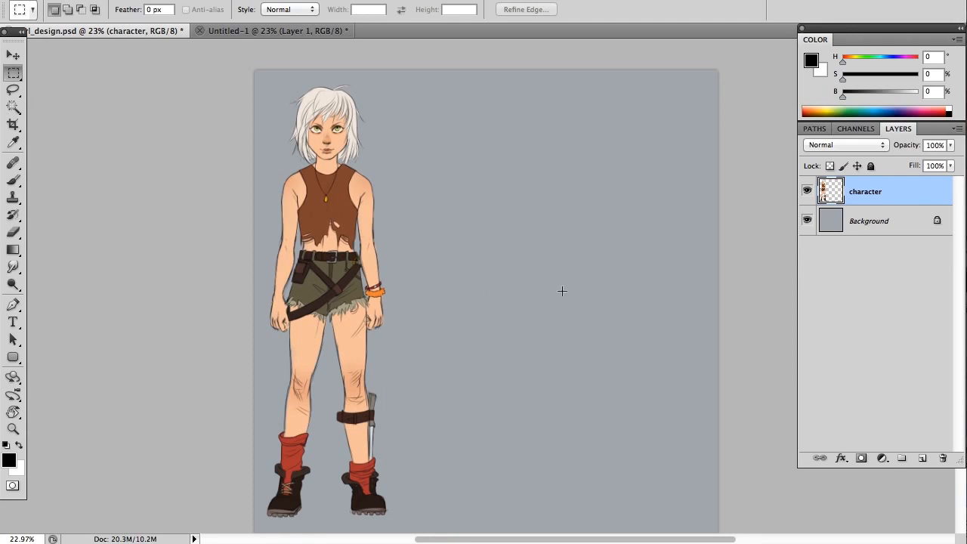
pyautogui.moveTo(679, 416)
pyautogui.write('sketch')
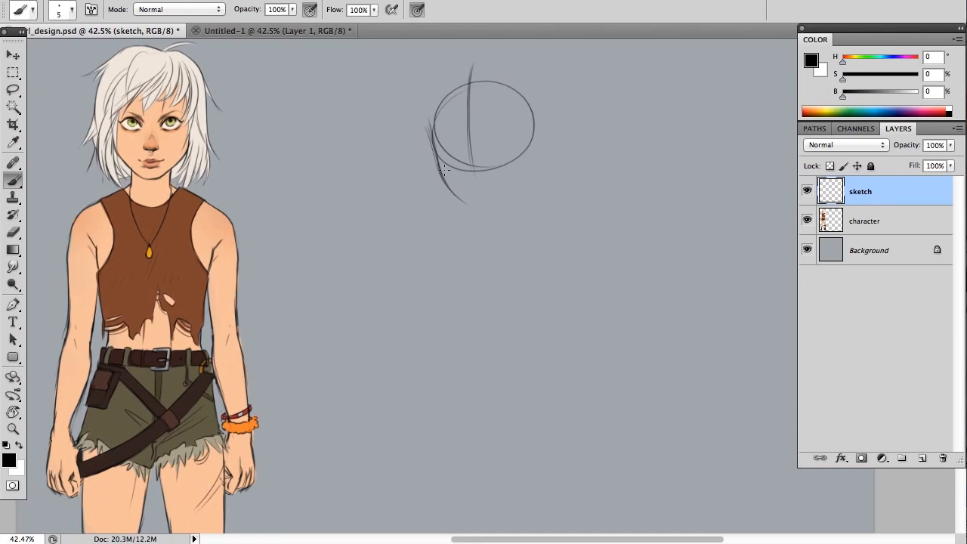
# - Brush the jaw, chin, right jawline and brow line onto the head circle
pyautogui.moveTo(442, 162); pyautogui.dragTo(464, 208)
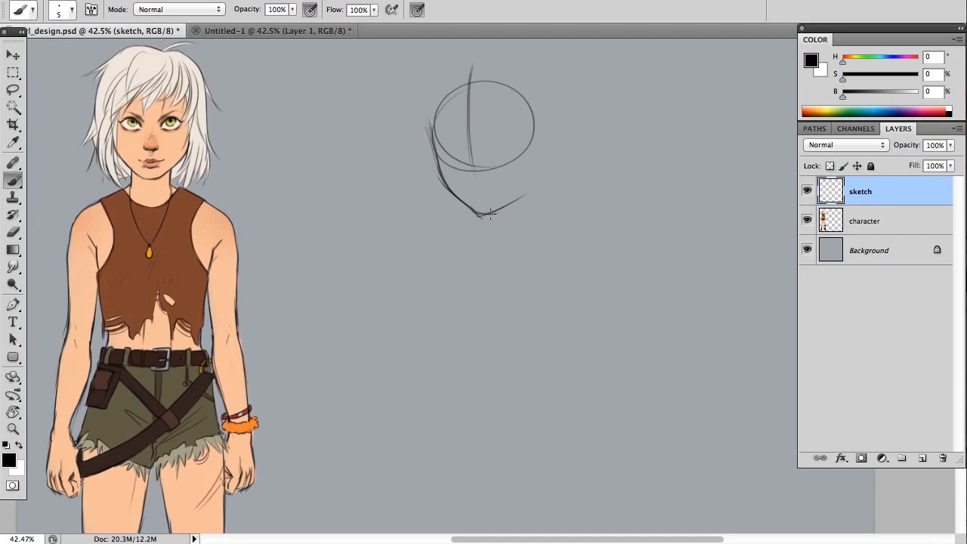
pyautogui.moveTo(483, 215); pyautogui.dragTo(537, 166)
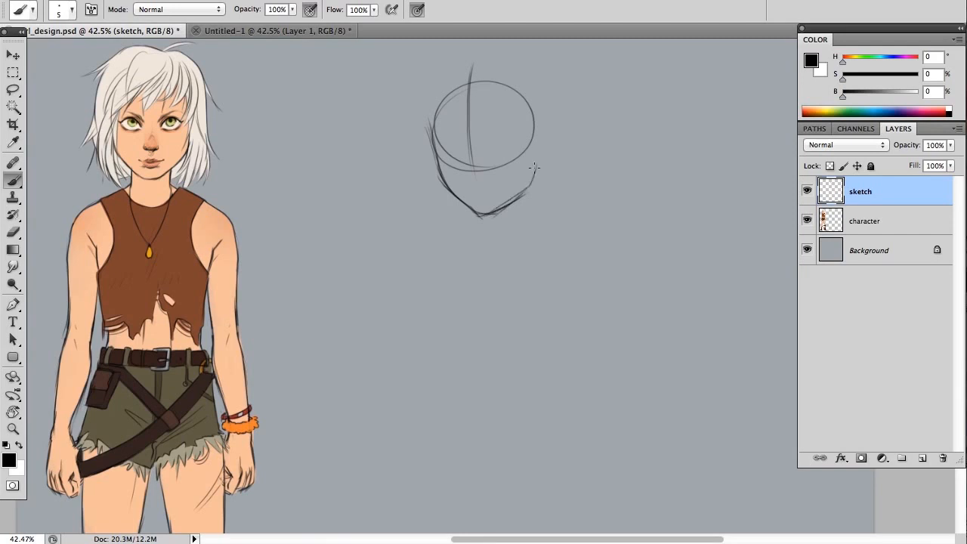
pyautogui.moveTo(529, 98); pyautogui.dragTo(521, 196)
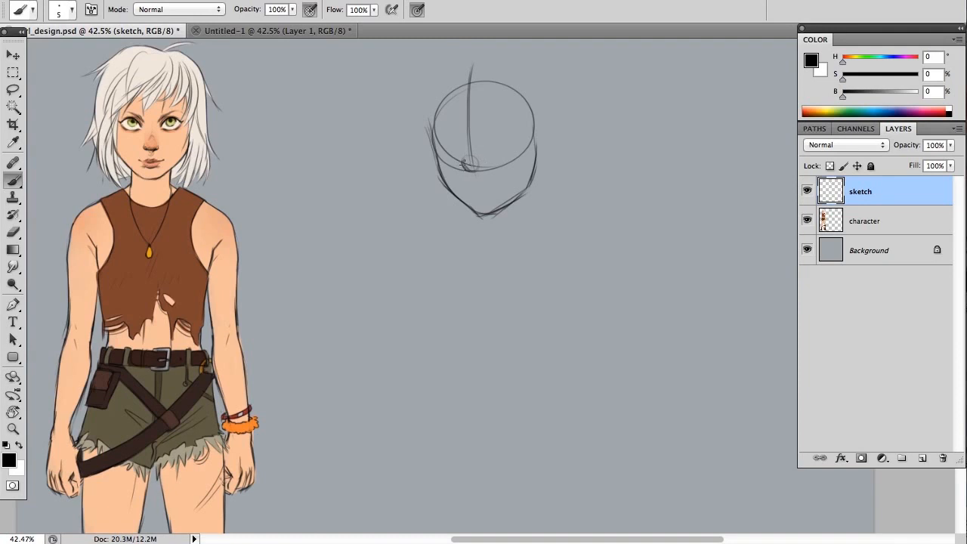
# - Draw the nose, lips, refined mouth and eyes over the head guides
pyautogui.moveTo(464, 164); pyautogui.dragTo(476, 172)
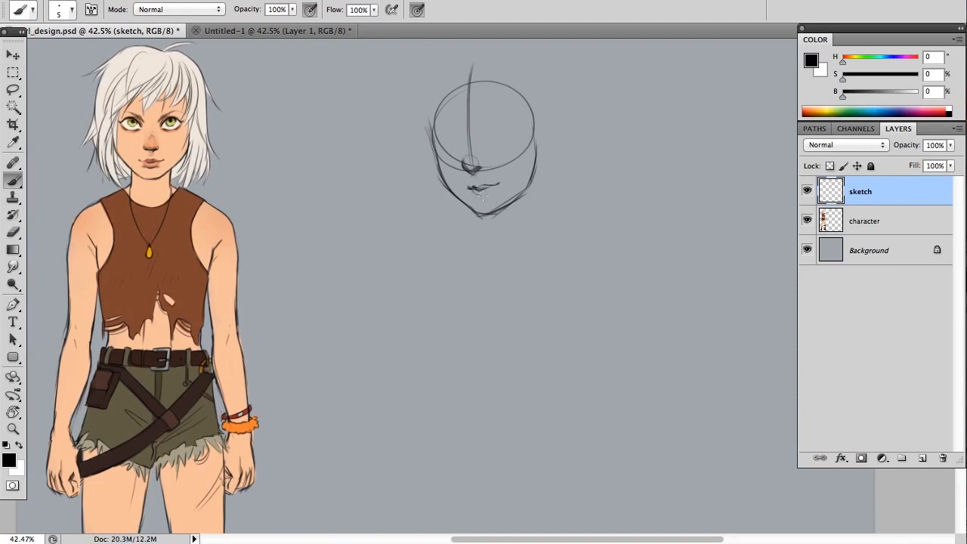
pyautogui.moveTo(464, 189); pyautogui.dragTo(498, 191)
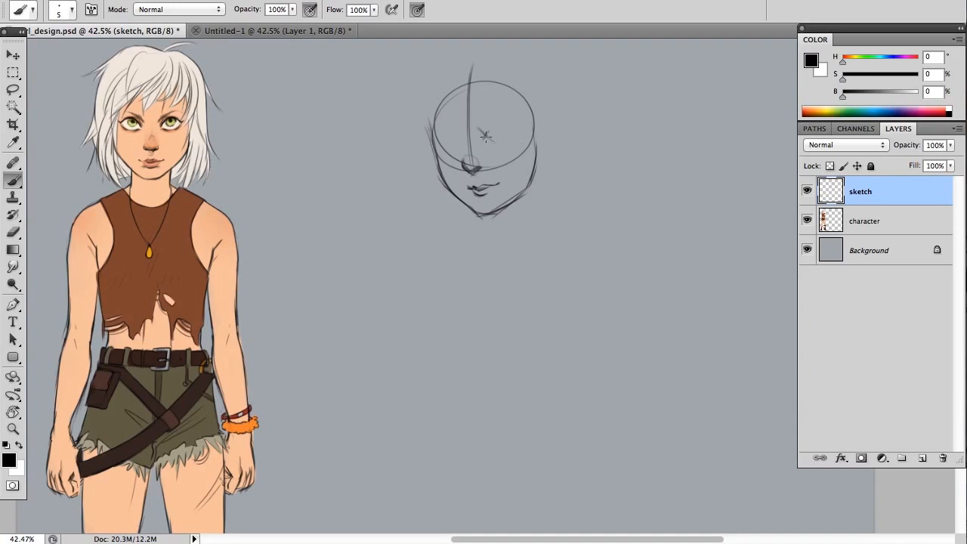
pyautogui.moveTo(486, 134)
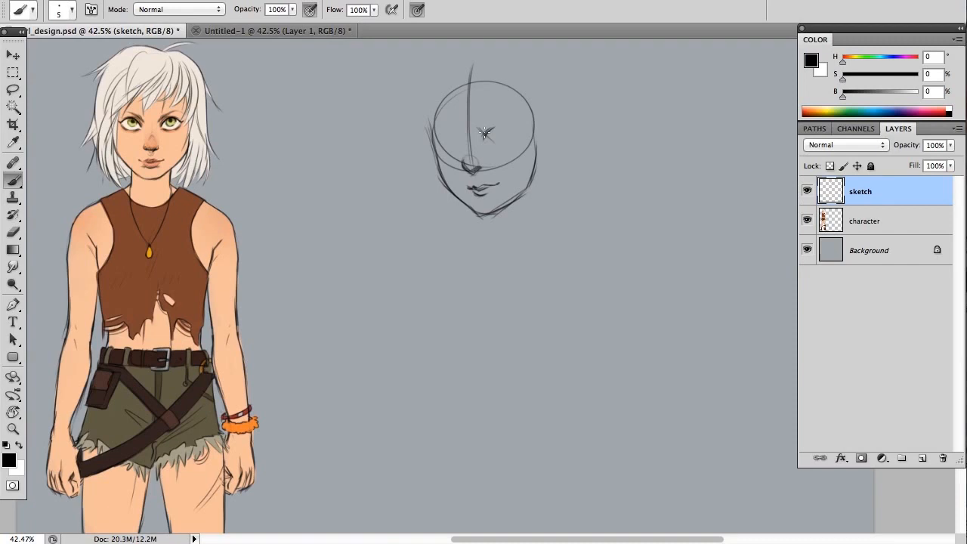
pyautogui.moveTo(477, 134); pyautogui.dragTo(513, 133)
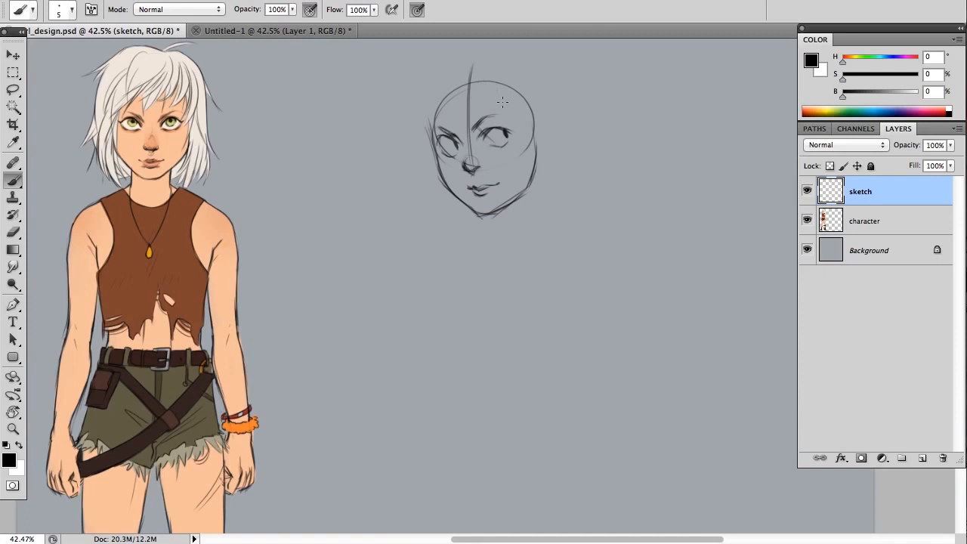
pyautogui.moveTo(540, 145)
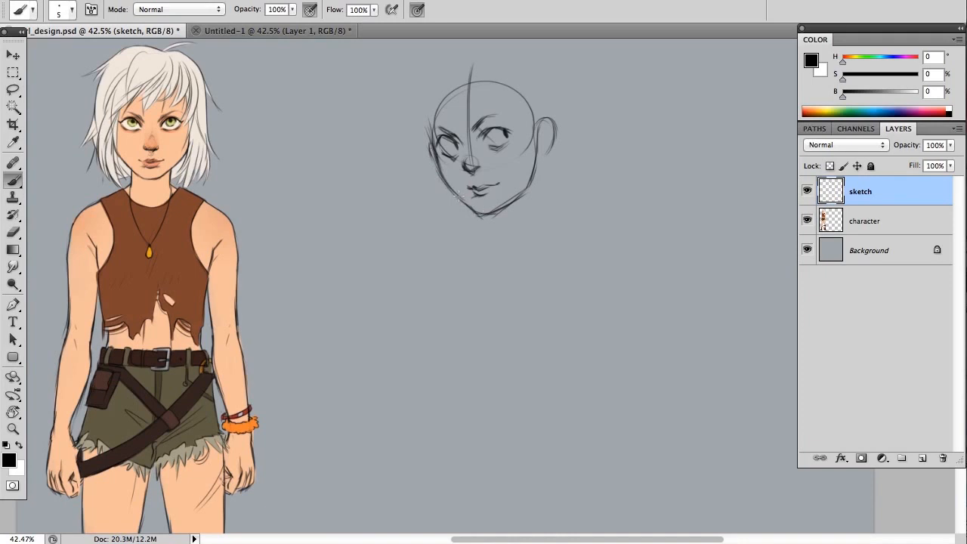
# - Touch up the head outline, left side of the face and left eye
pyautogui.moveTo(442, 189); pyautogui.dragTo(499, 211)
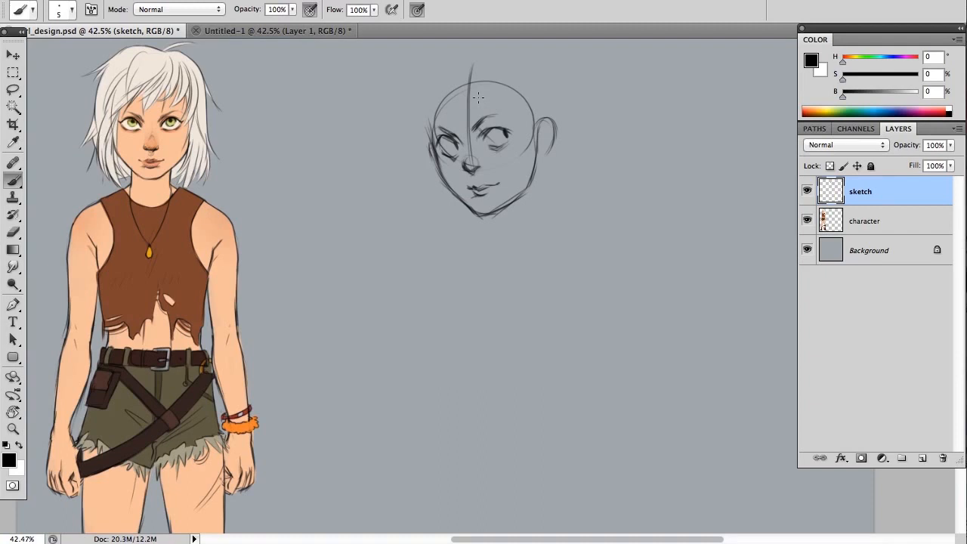
pyautogui.moveTo(478, 98); pyautogui.dragTo(529, 185)
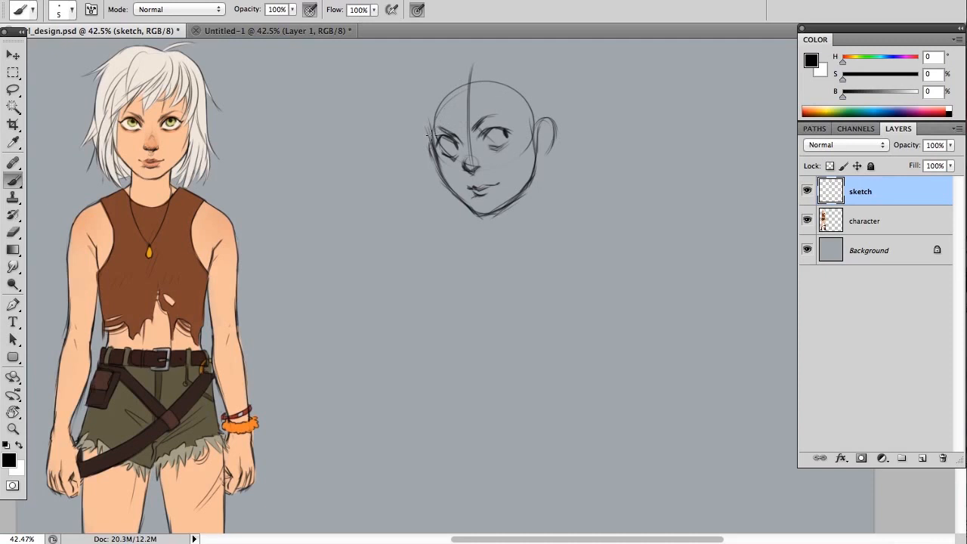
pyautogui.moveTo(434, 140); pyautogui.dragTo(464, 200)
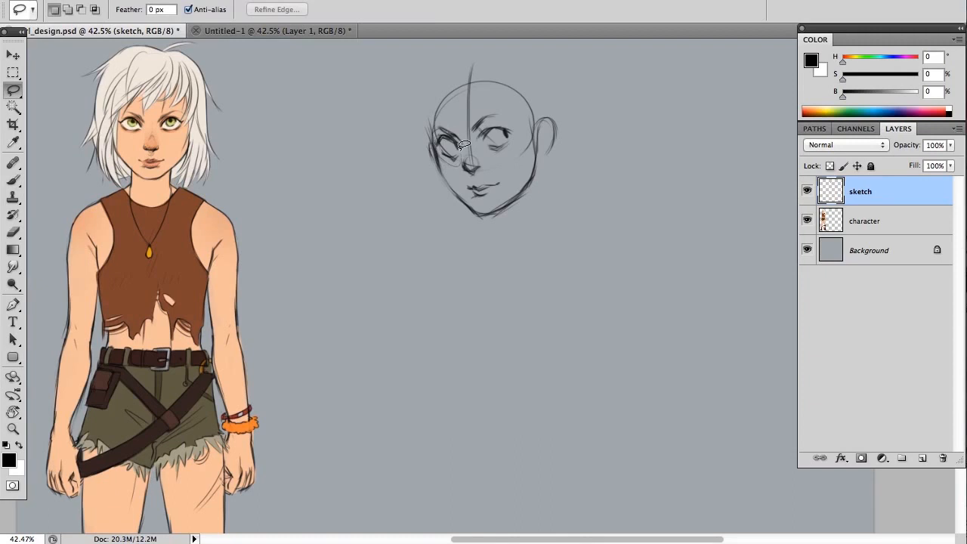
pyautogui.moveTo(464, 144); pyautogui.dragTo(442, 162)
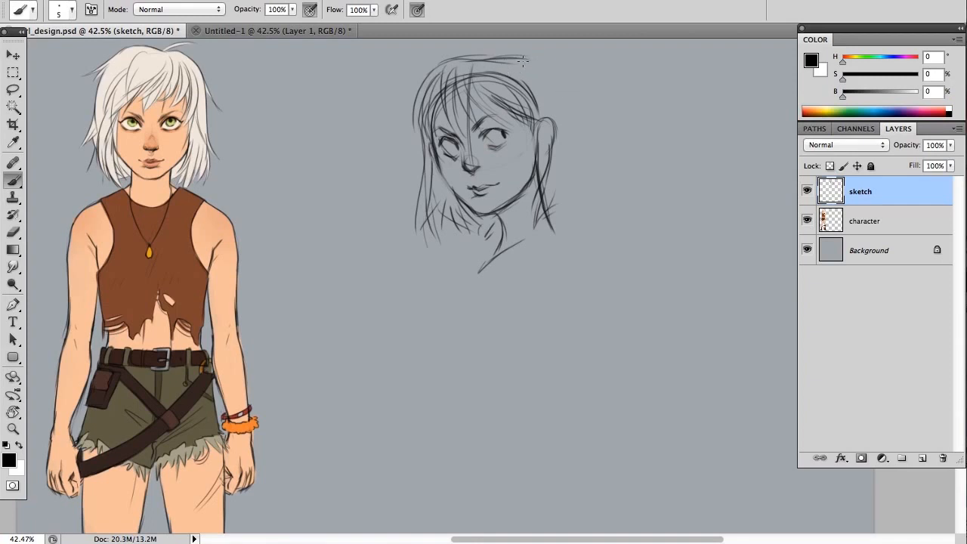
# - Add hair, shoulder and torso lines to the head study, erasing stray torso strokes
pyautogui.moveTo(498, 60); pyautogui.dragTo(574, 151)
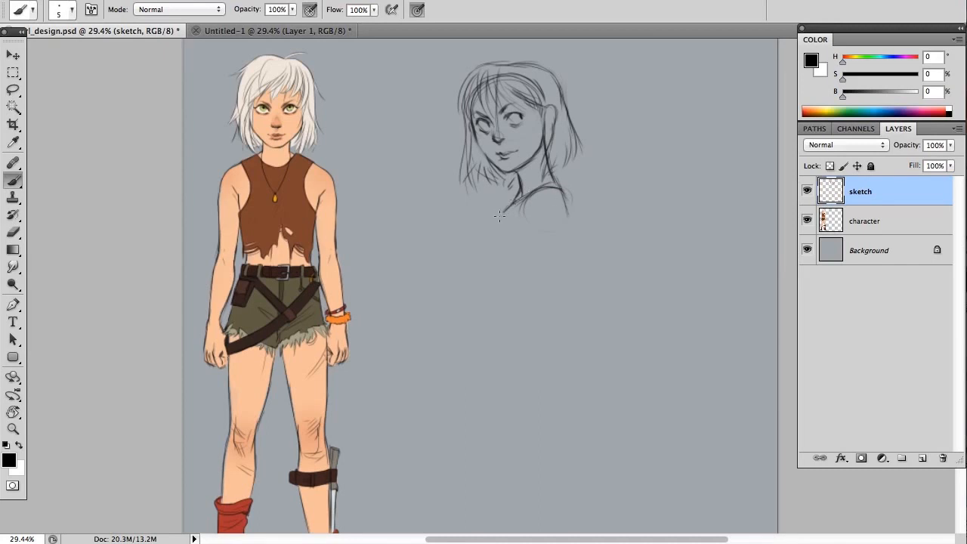
pyautogui.moveTo(513, 204); pyautogui.dragTo(544, 317)
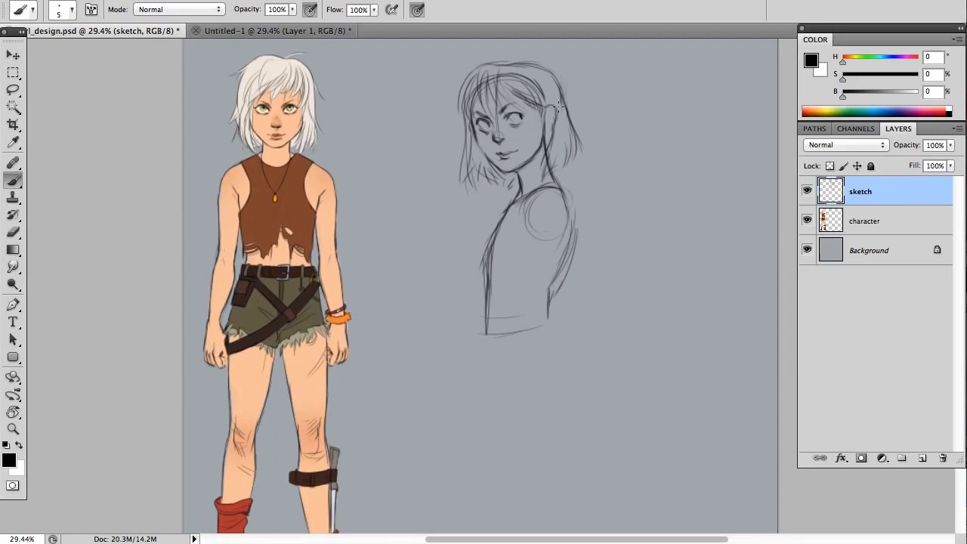
pyautogui.moveTo(528, 176)
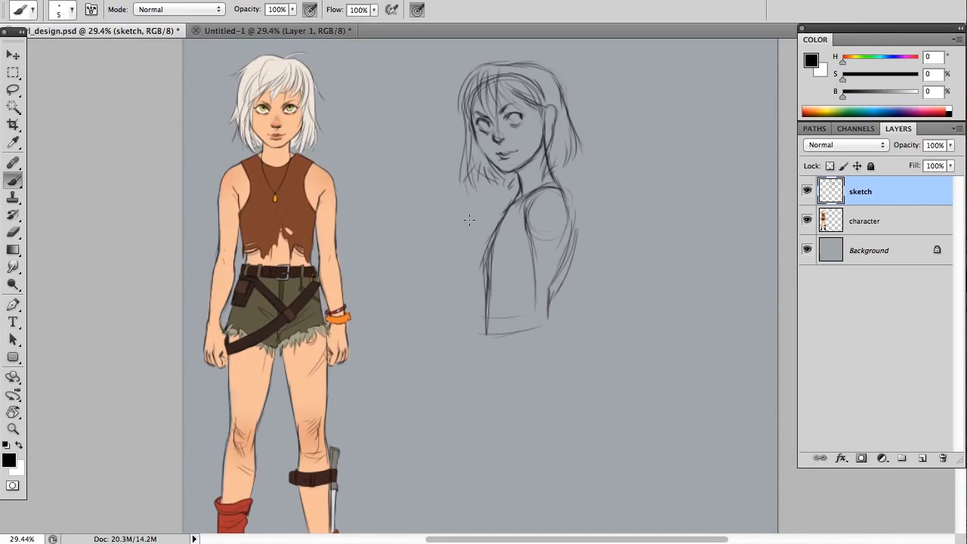
pyautogui.moveTo(498, 227); pyautogui.dragTo(487, 333)
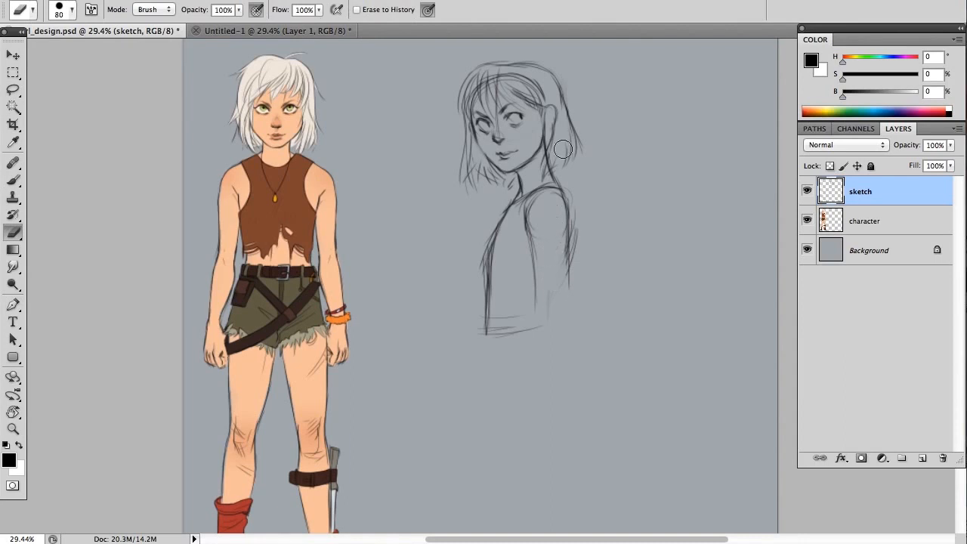
pyautogui.moveTo(563, 155); pyautogui.dragTo(568, 253)
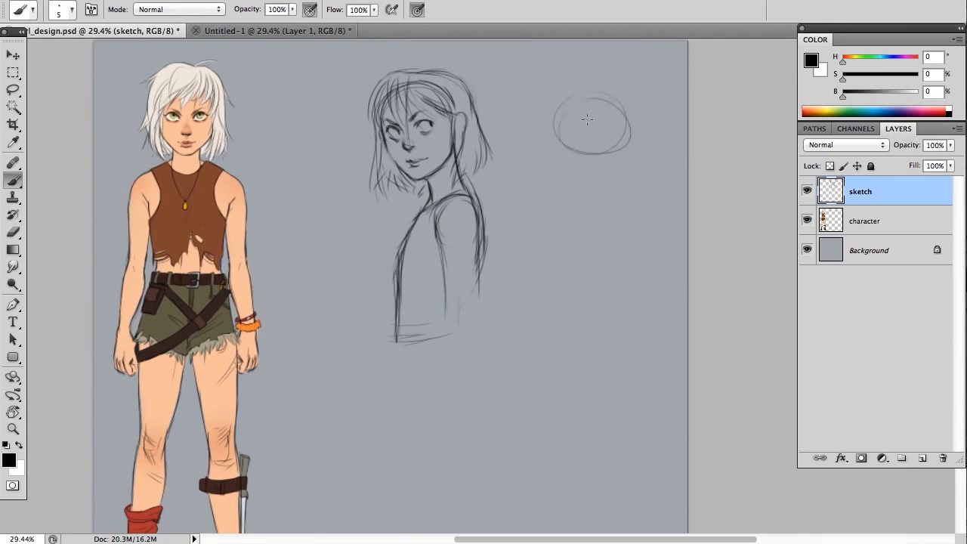
# - Draw a new head circle with a center guideline and jaw curve
pyautogui.moveTo(596, 77); pyautogui.dragTo(588, 158)
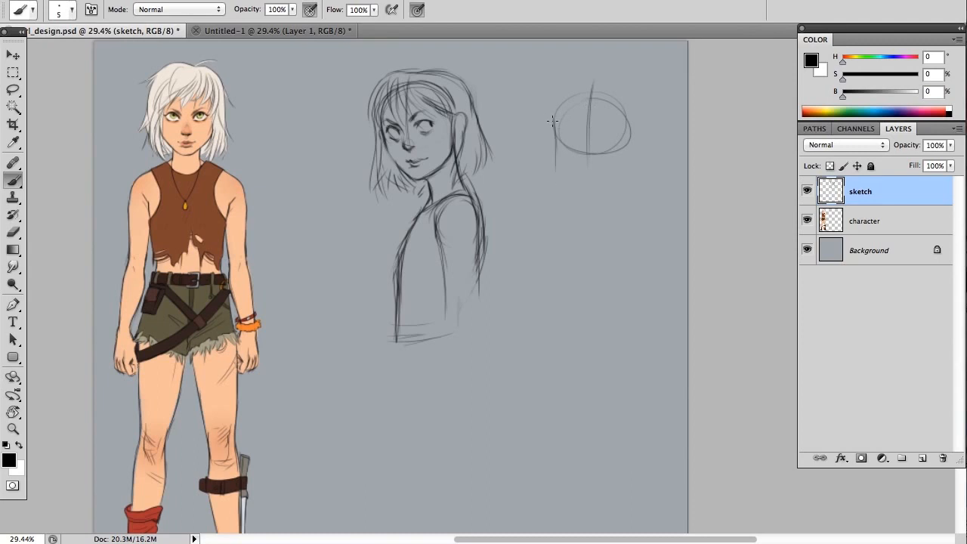
pyautogui.moveTo(553, 120); pyautogui.dragTo(574, 185)
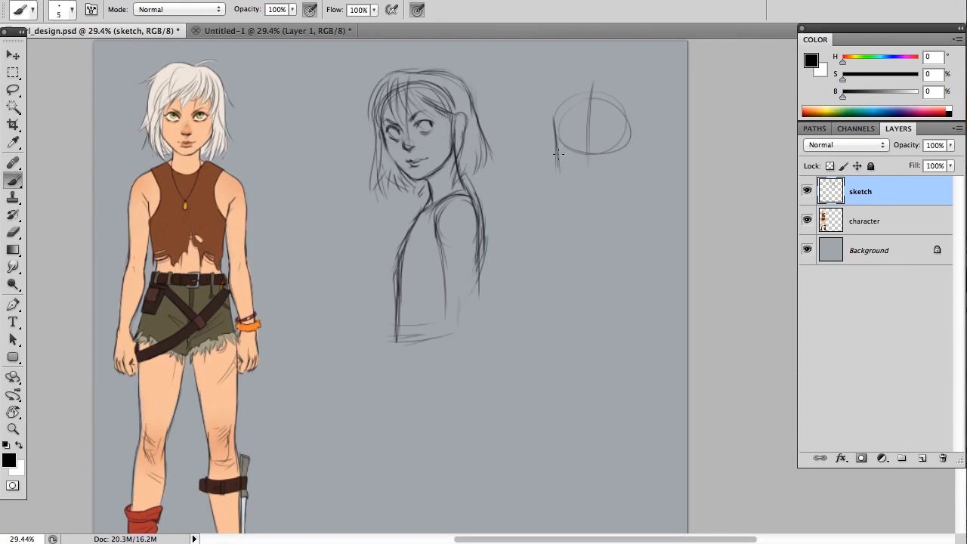
pyautogui.moveTo(553, 136); pyautogui.dragTo(574, 189)
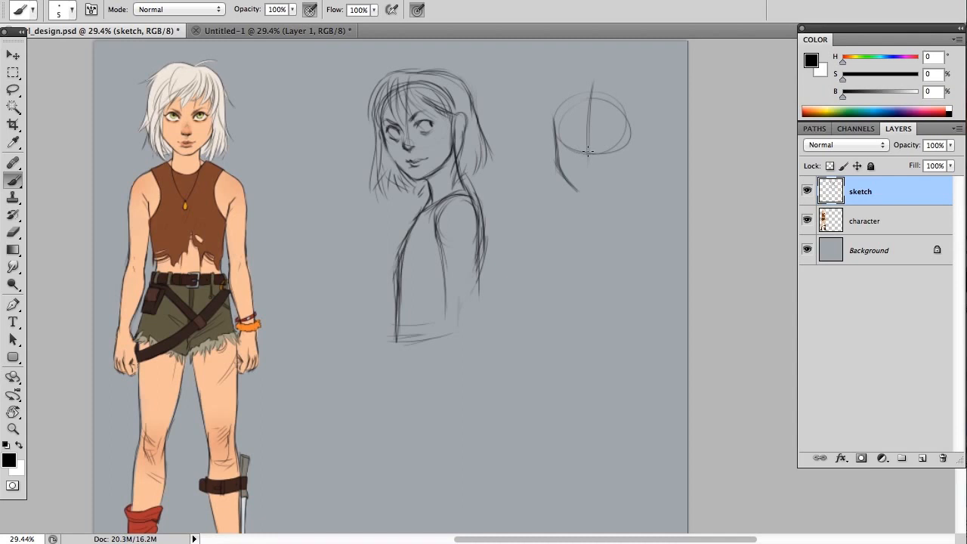
pyautogui.moveTo(557, 160)
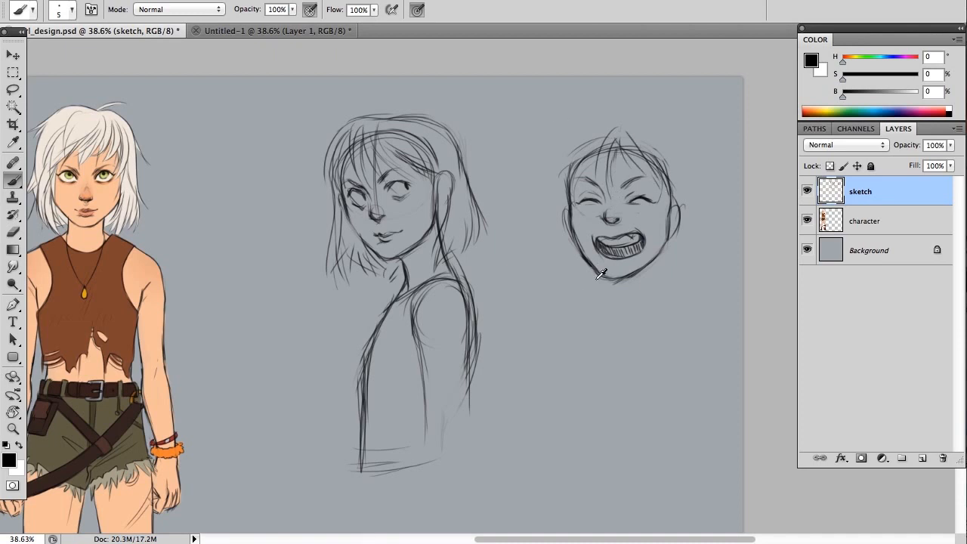
# - Brush shaggy hair on the top and sides of the laughing head, plus neck and collar lines
pyautogui.moveTo(600, 272); pyautogui.dragTo(600, 314)
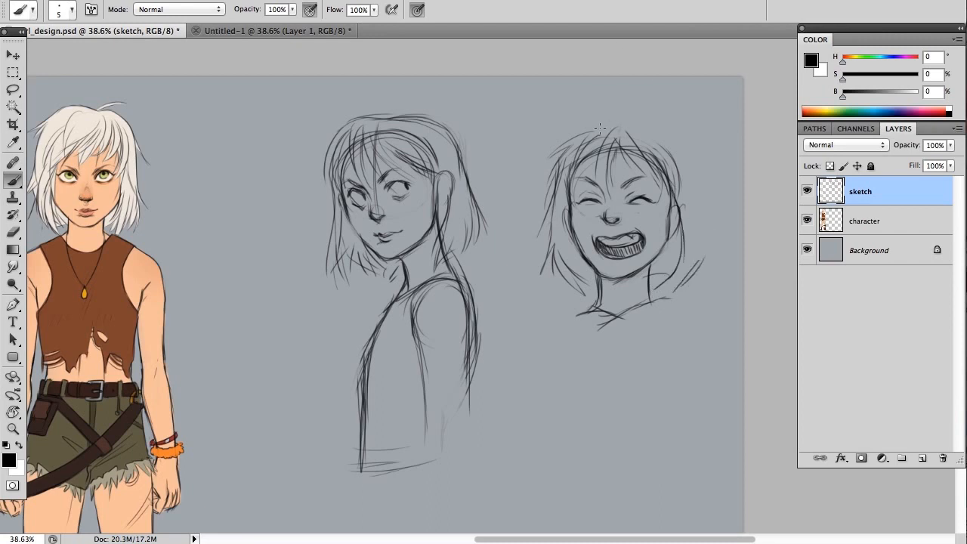
pyautogui.moveTo(600, 128); pyautogui.dragTo(676, 158)
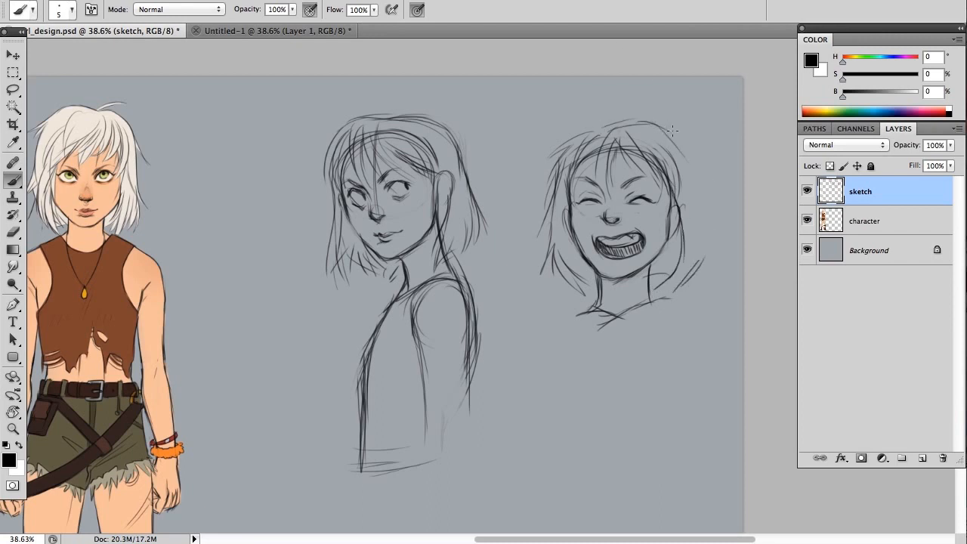
pyautogui.moveTo(670, 132); pyautogui.dragTo(695, 283)
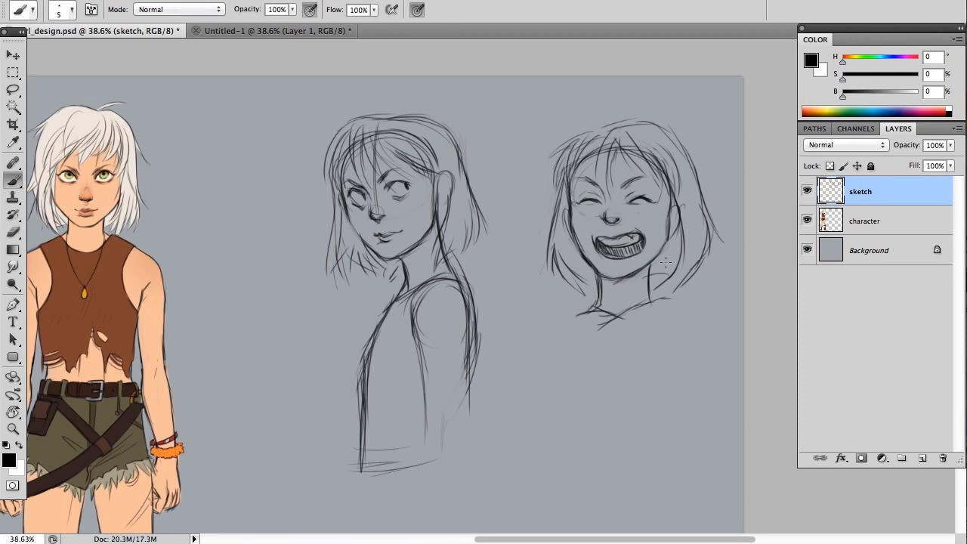
pyautogui.moveTo(665, 189); pyautogui.dragTo(710, 272)
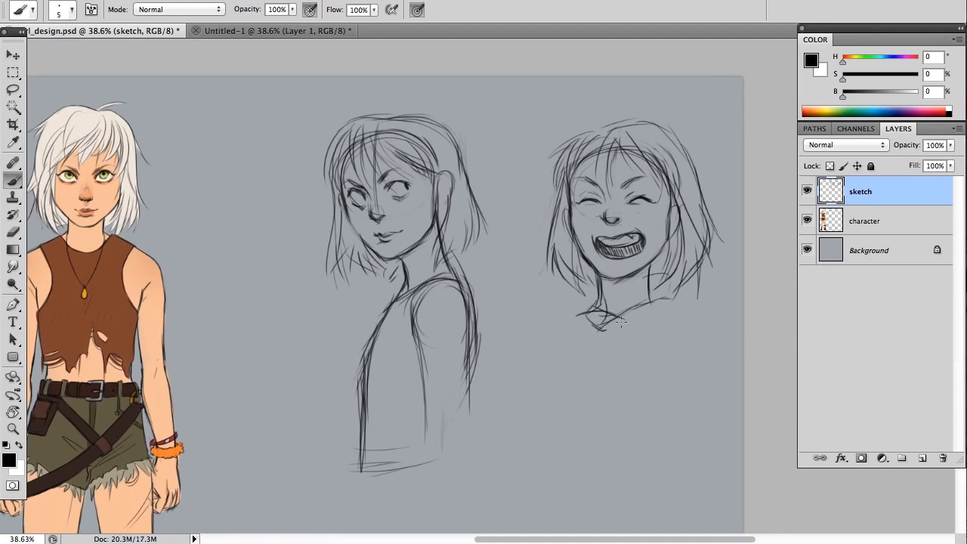
pyautogui.moveTo(597, 325); pyautogui.dragTo(710, 306)
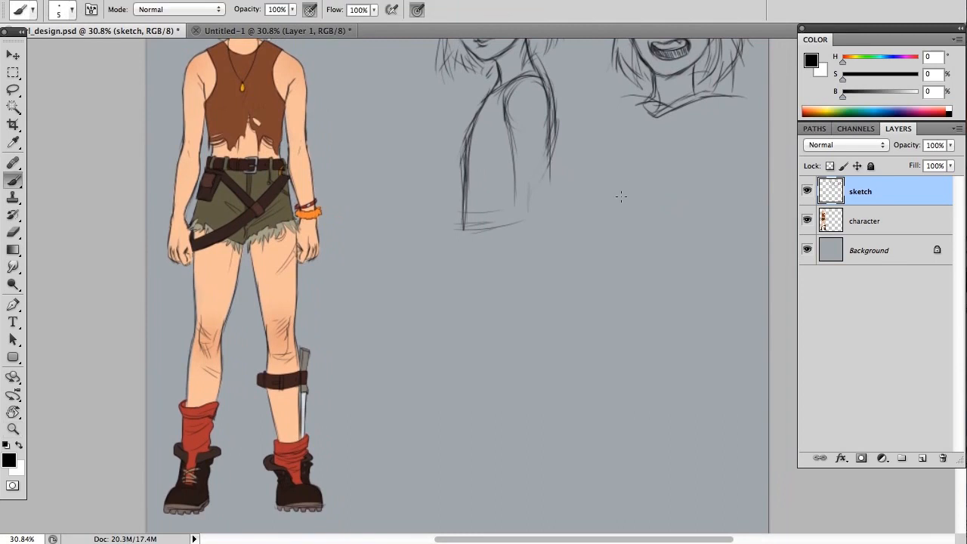
pyautogui.moveTo(631, 195)
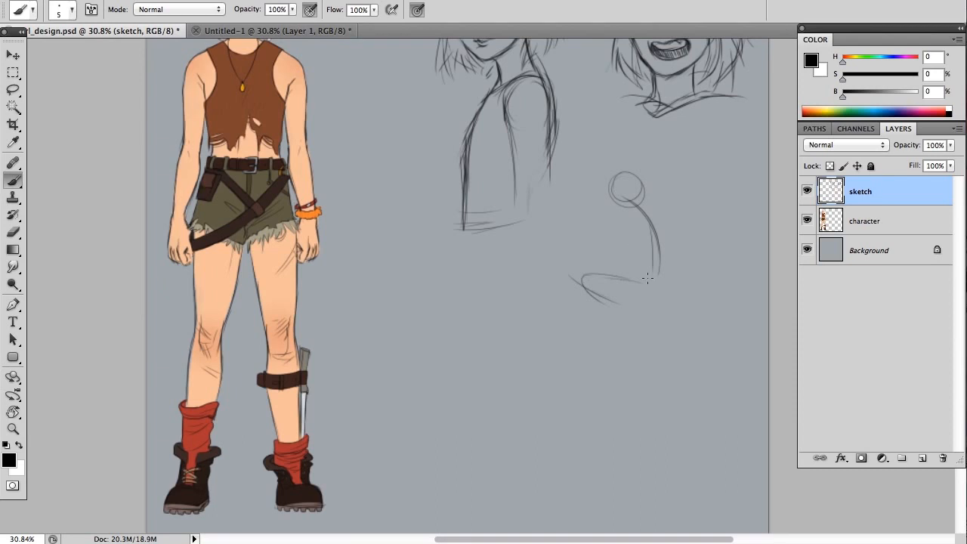
pyautogui.moveTo(634, 210)
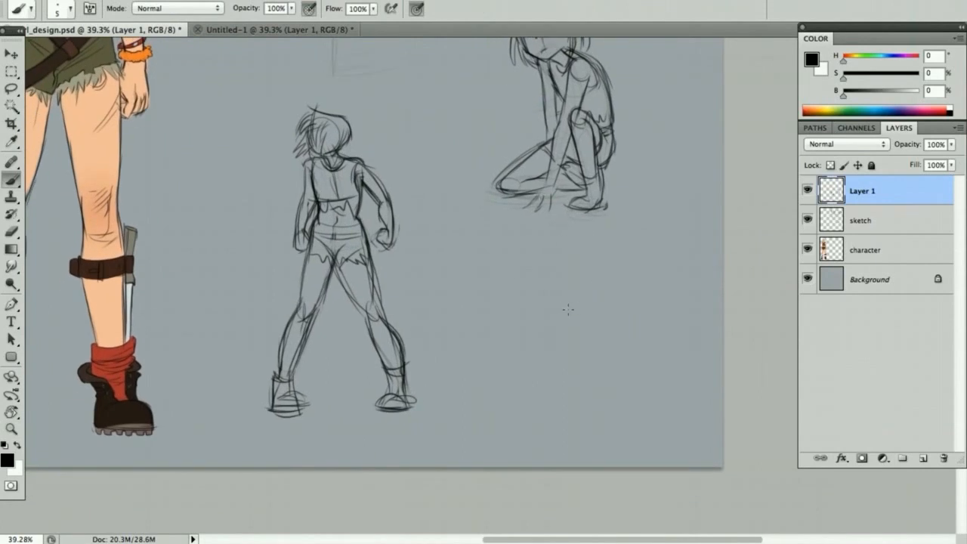
pyautogui.moveTo(572, 320)
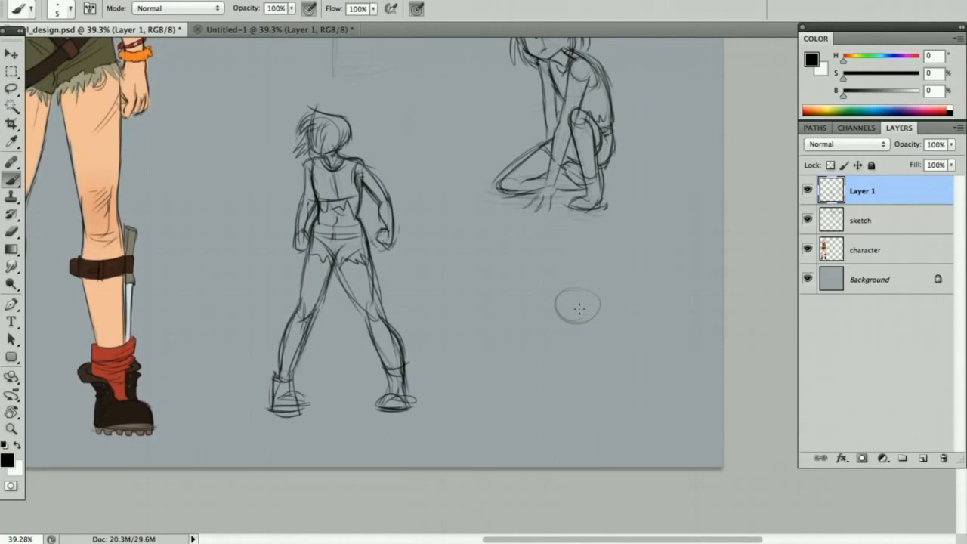
# - Add a center guideline and jaw, then messy hair strands around the grinning head
pyautogui.moveTo(578, 290); pyautogui.dragTo(578, 332)
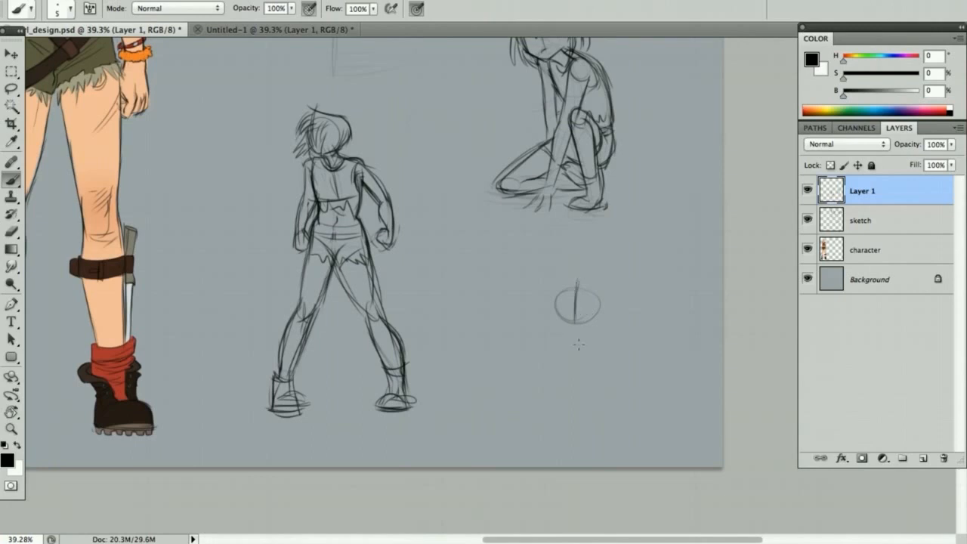
pyautogui.moveTo(559, 291); pyautogui.dragTo(578, 336)
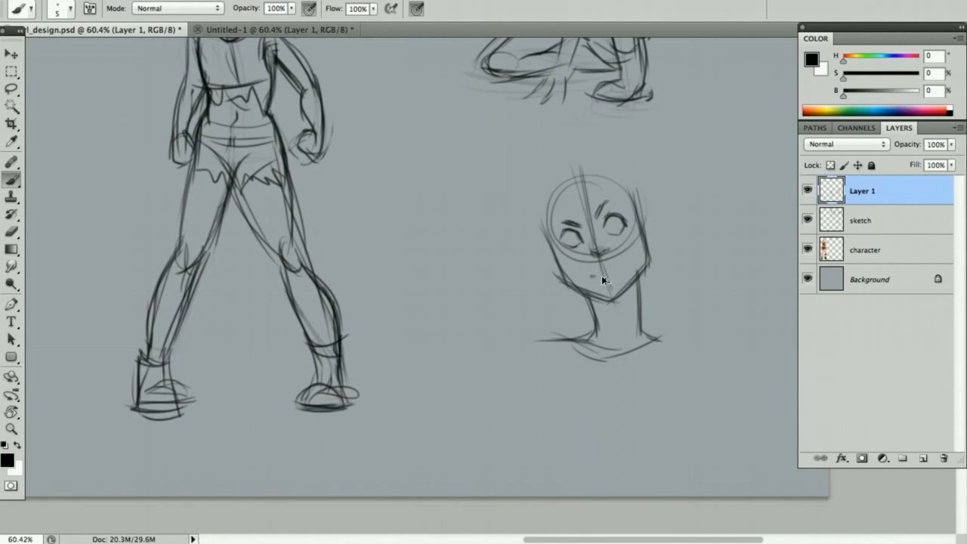
pyautogui.moveTo(614, 272)
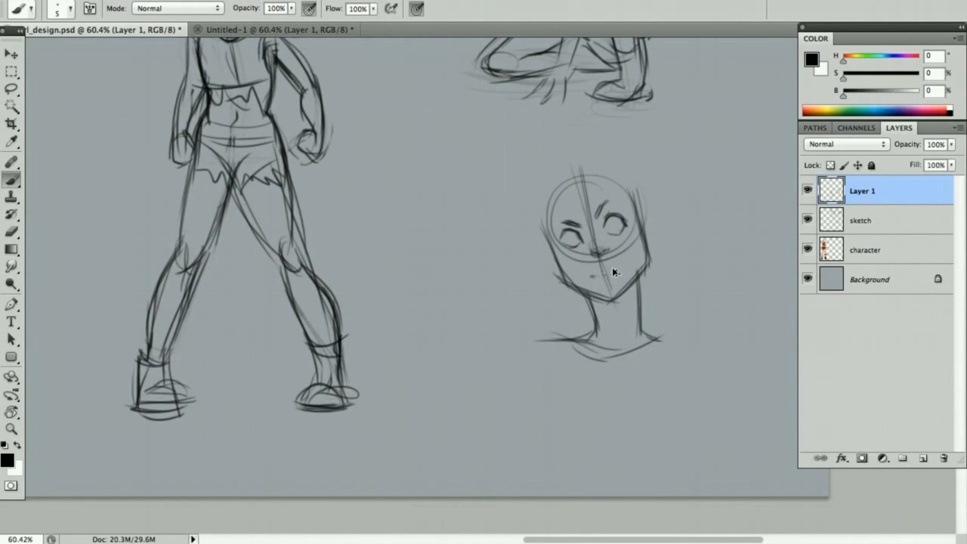
pyautogui.moveTo(610, 122)
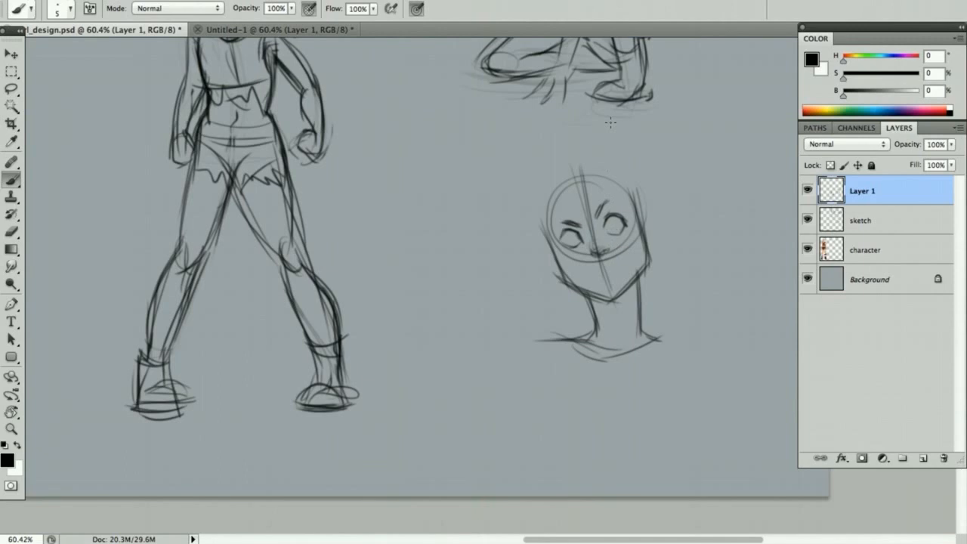
pyautogui.moveTo(594, 270)
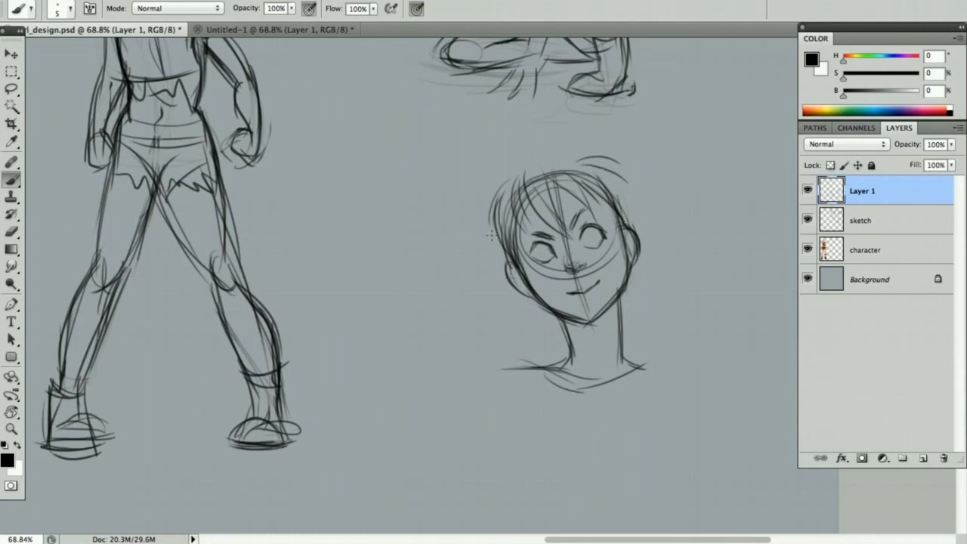
pyautogui.moveTo(489, 223); pyautogui.dragTo(502, 340)
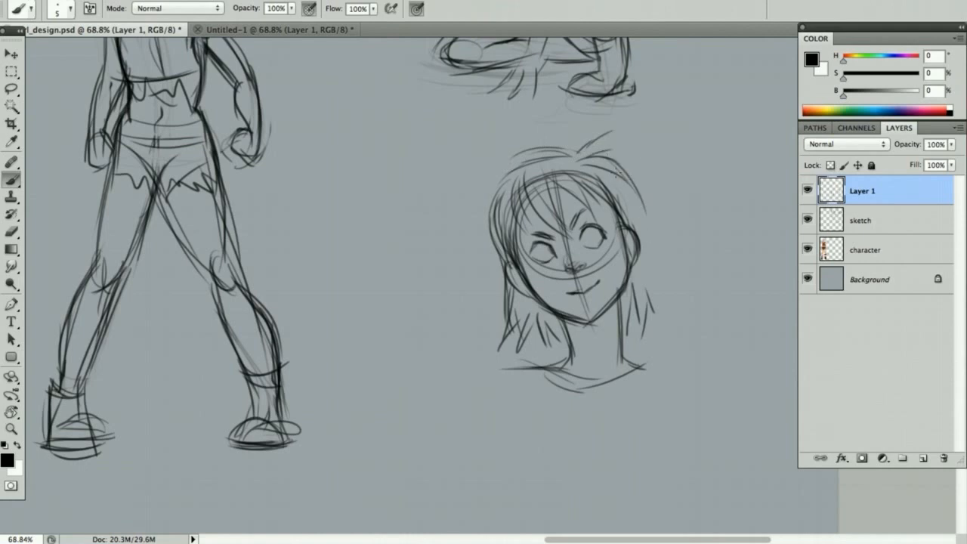
pyautogui.moveTo(604, 159); pyautogui.dragTo(638, 227)
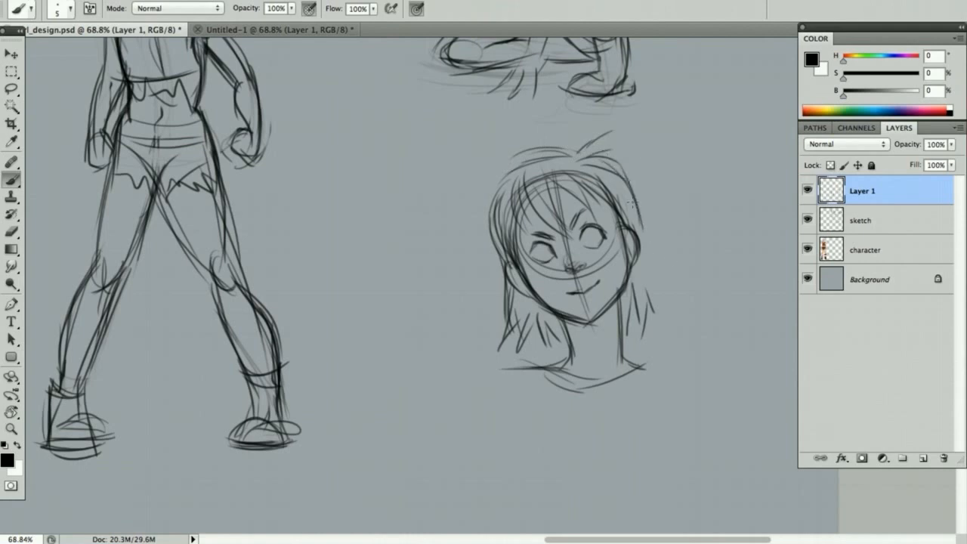
pyautogui.moveTo(630, 204); pyautogui.dragTo(660, 313)
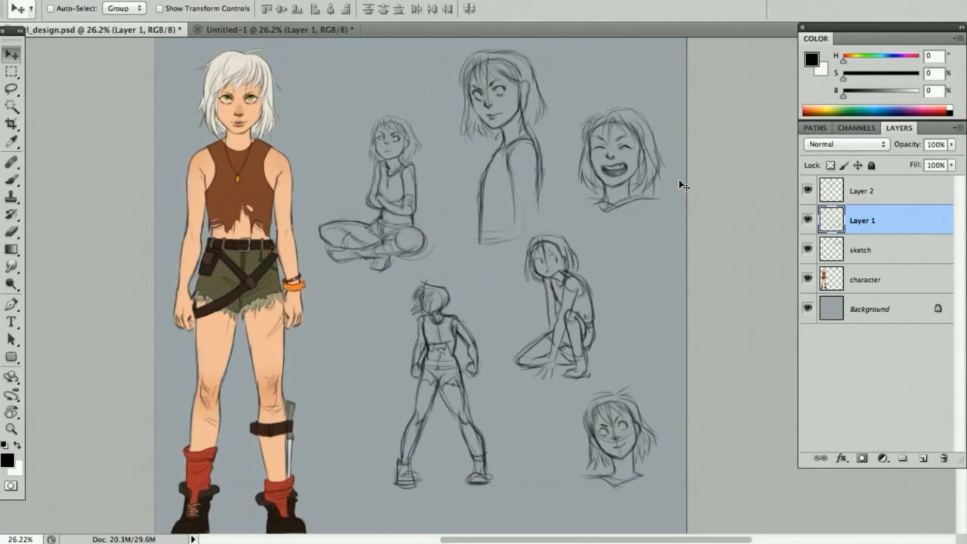
pyautogui.moveTo(449, 110)
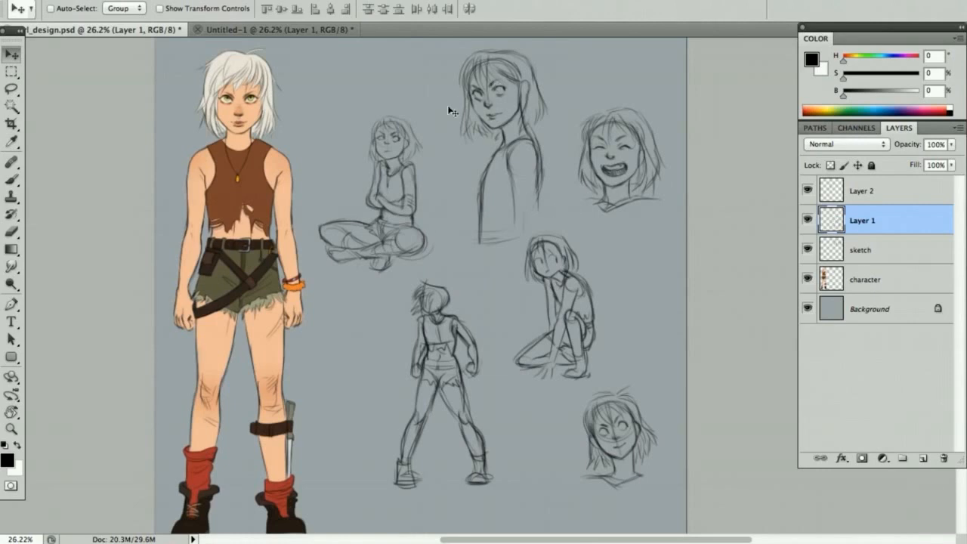
pyautogui.moveTo(529, 93)
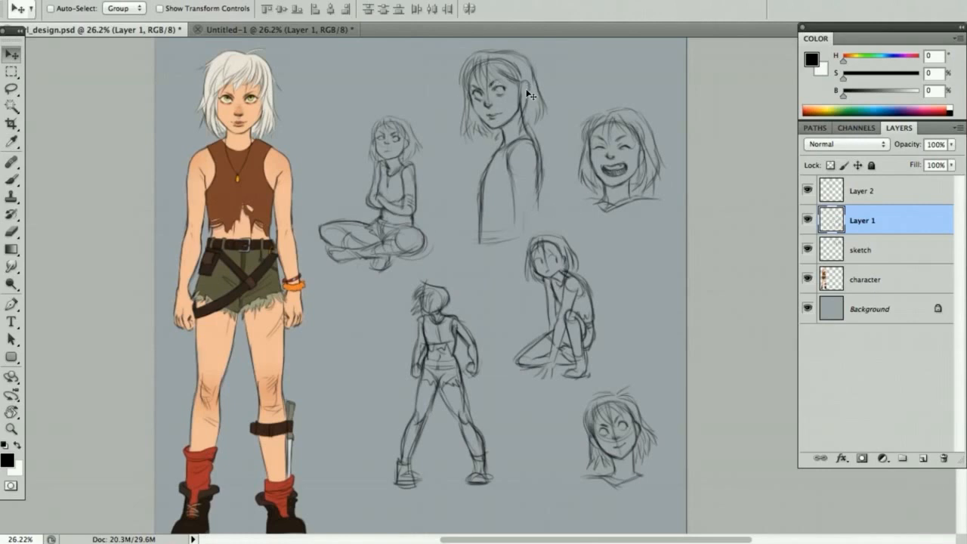
pyautogui.moveTo(525, 101)
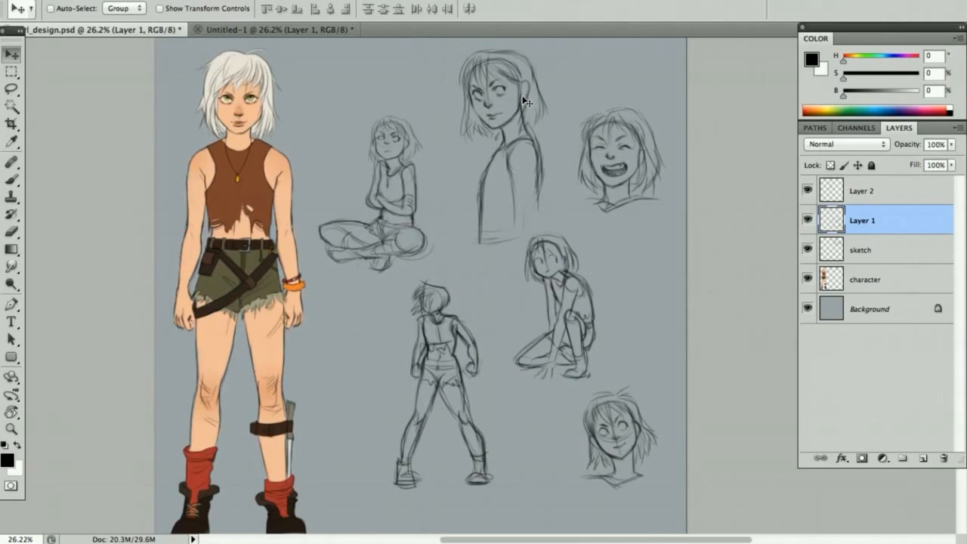
pyautogui.moveTo(524, 103)
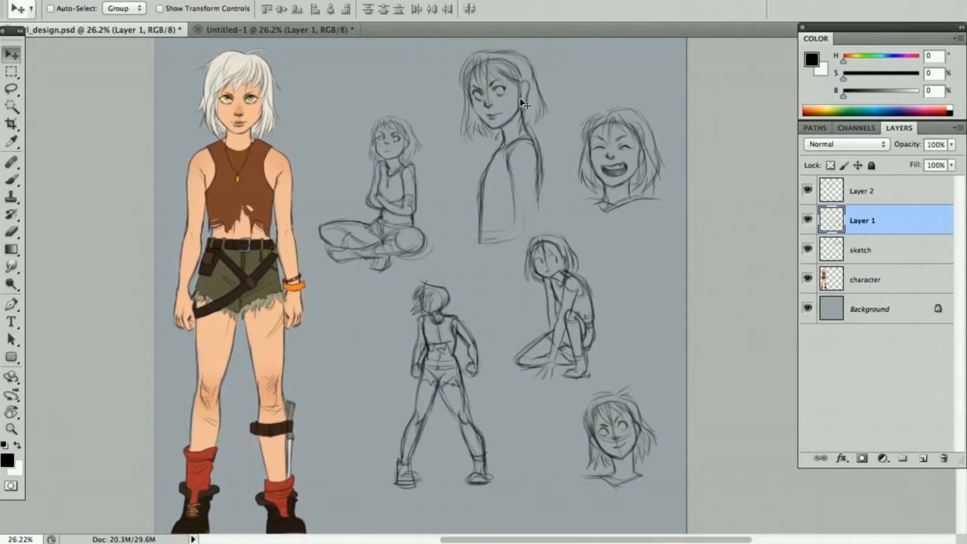
pyautogui.moveTo(558, 260)
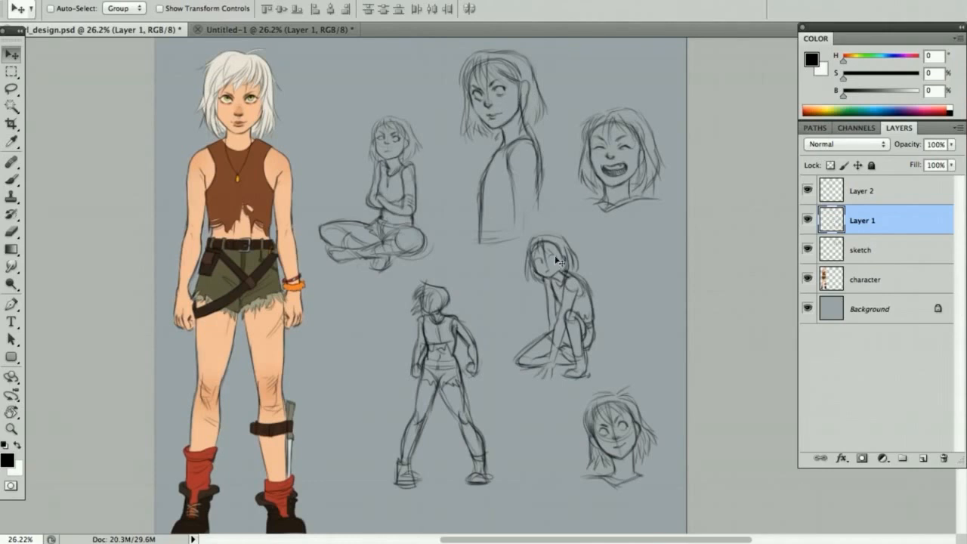